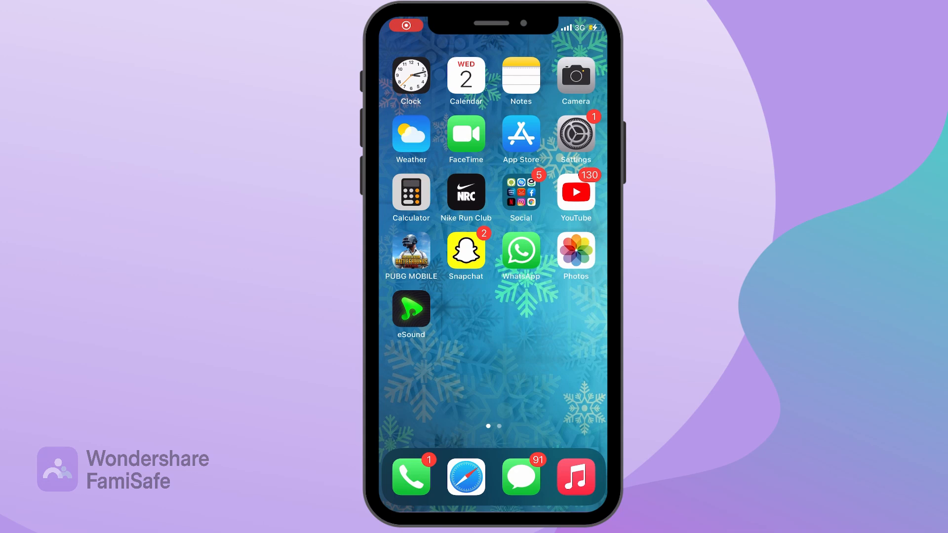
Step: Go into Settings and reach the Screen Time overview showing a 5h 43m daily average
{"action": "left_click", "coordinate": [575, 134]}
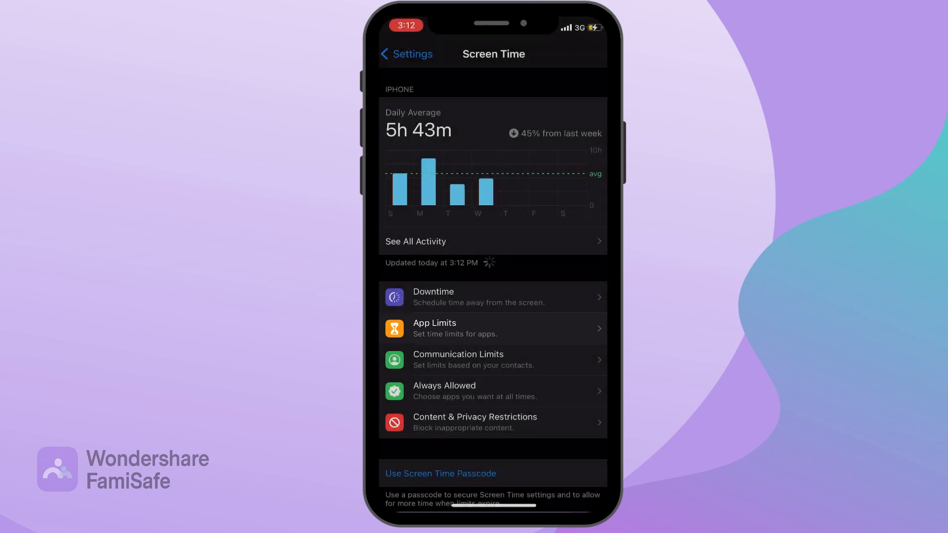
Step: Start a new app limit under App Limits and tick Messenger as its only app
{"action": "left_click", "coordinate": [455, 329]}
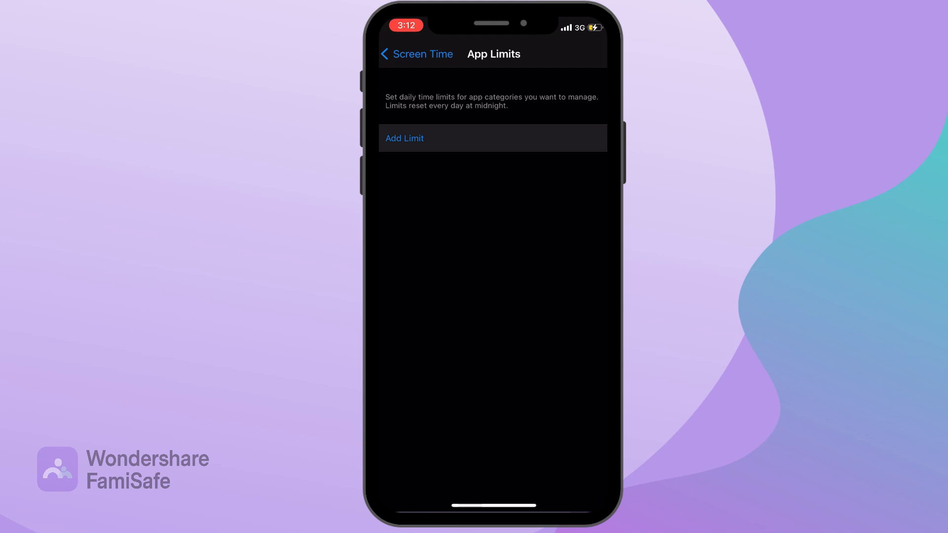
{"action": "left_click", "coordinate": [405, 138]}
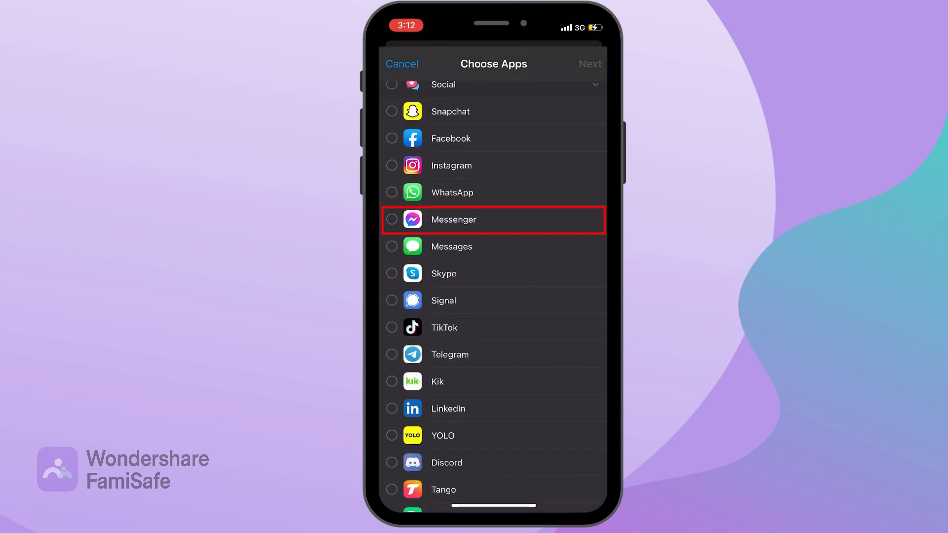
{"action": "left_click", "coordinate": [391, 219]}
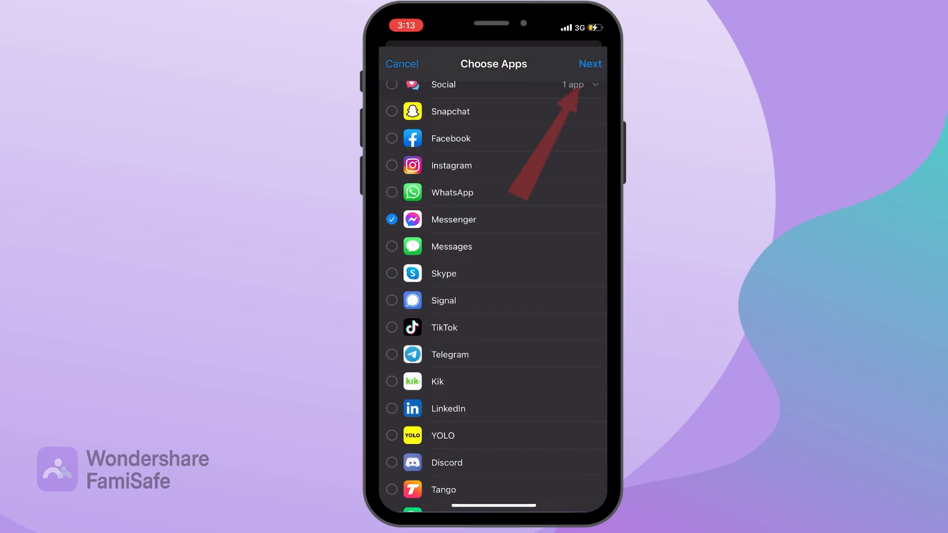
Step: Set the Messenger limit to 5 hrs 41 min Every Day and add it, leaving limits enabled
{"action": "left_click", "coordinate": [590, 63]}
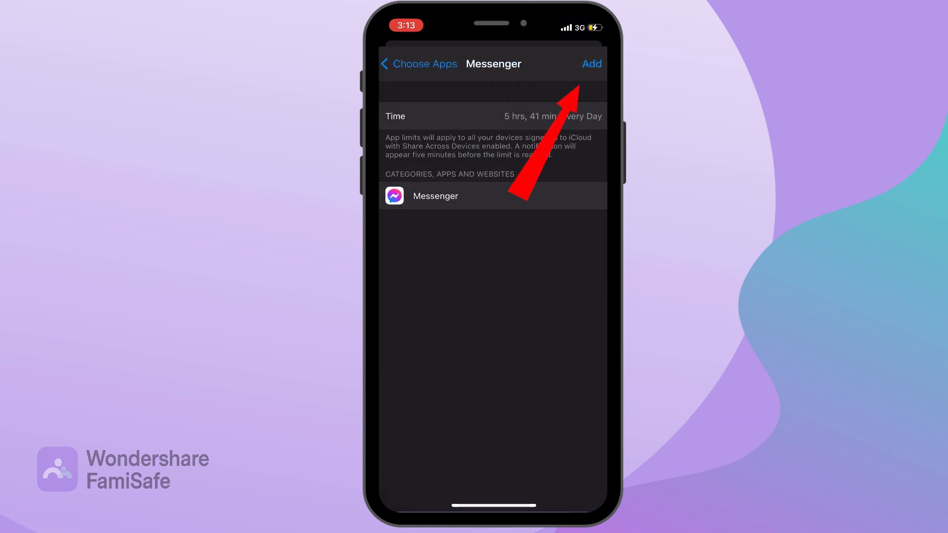
{"action": "left_click", "coordinate": [591, 63]}
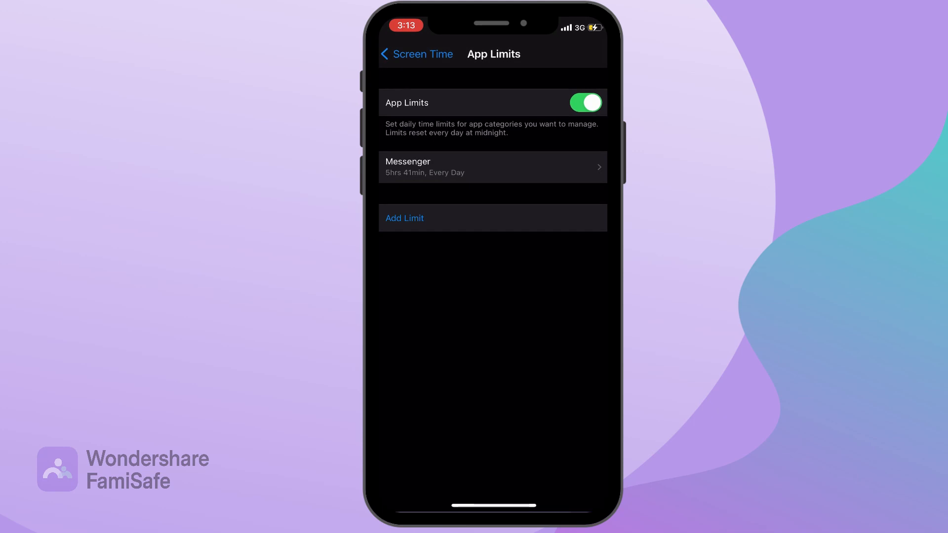